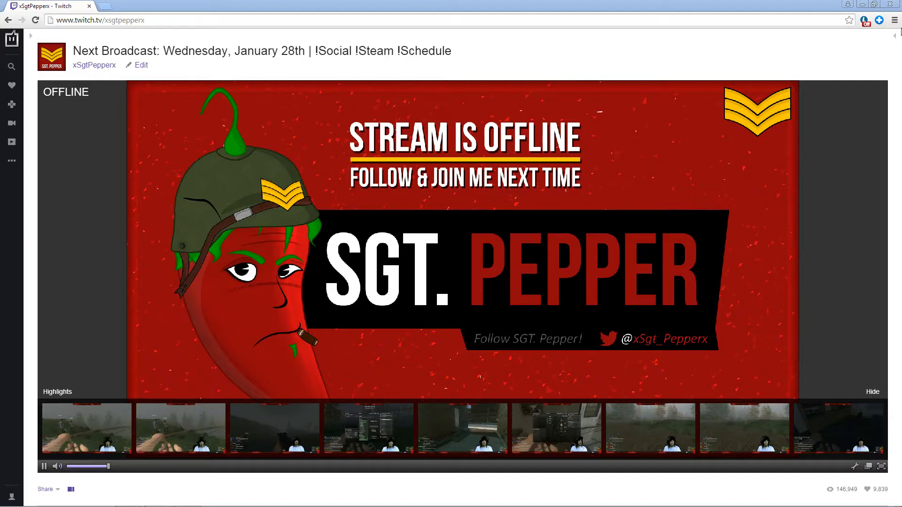
pyautogui.moveTo(823, 49)
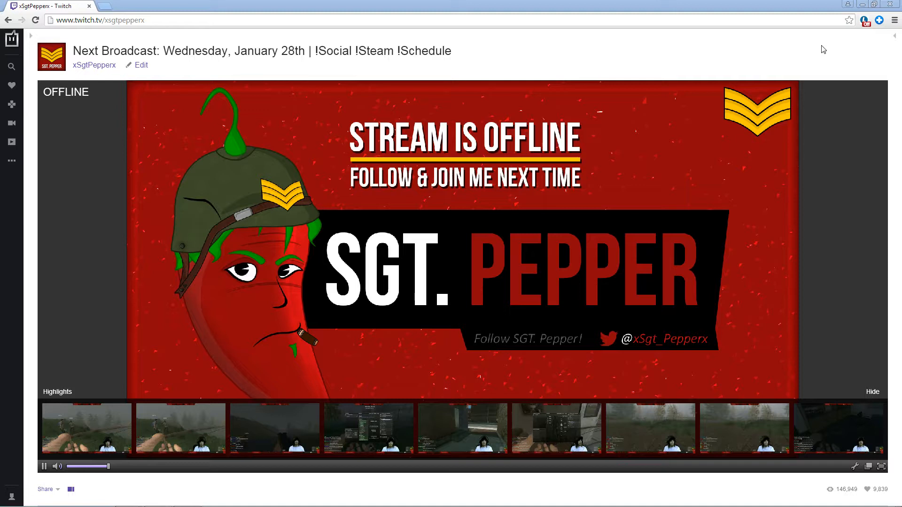
pyautogui.moveTo(814, 50)
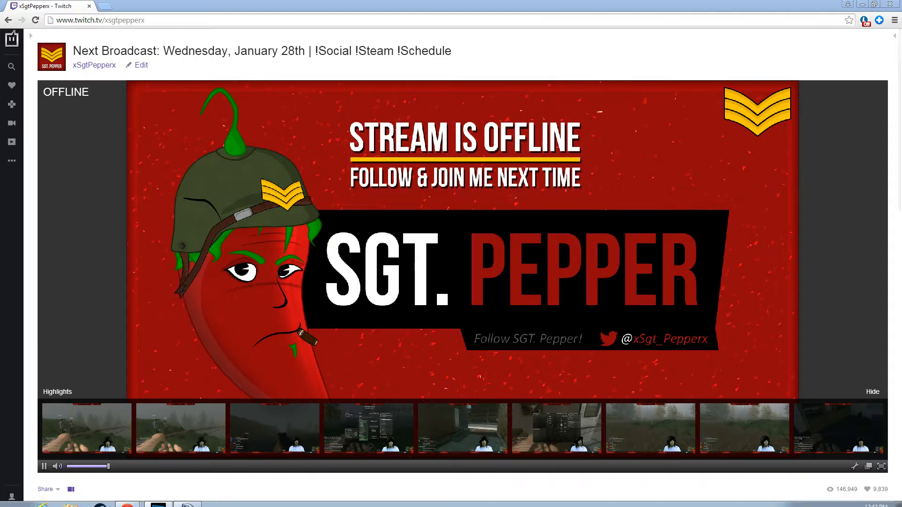
# Step: Browse from Documents into the Euro Truck Simulator 2 folder holding the config and profile files
pyautogui.click(70, 498)
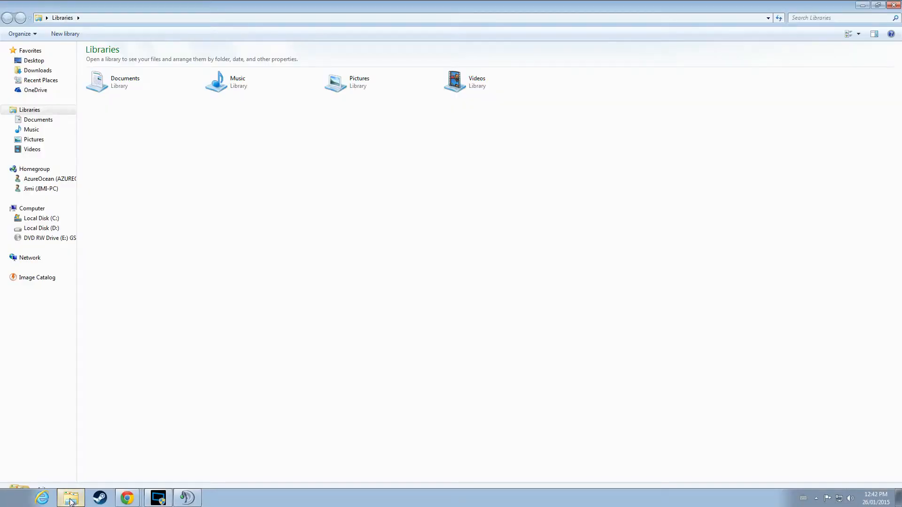
pyautogui.click(29, 257)
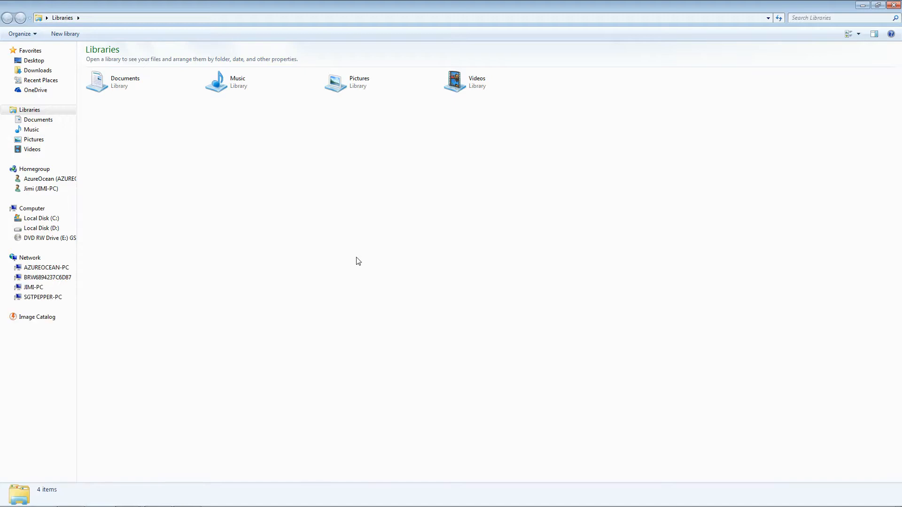
pyautogui.moveTo(123, 214)
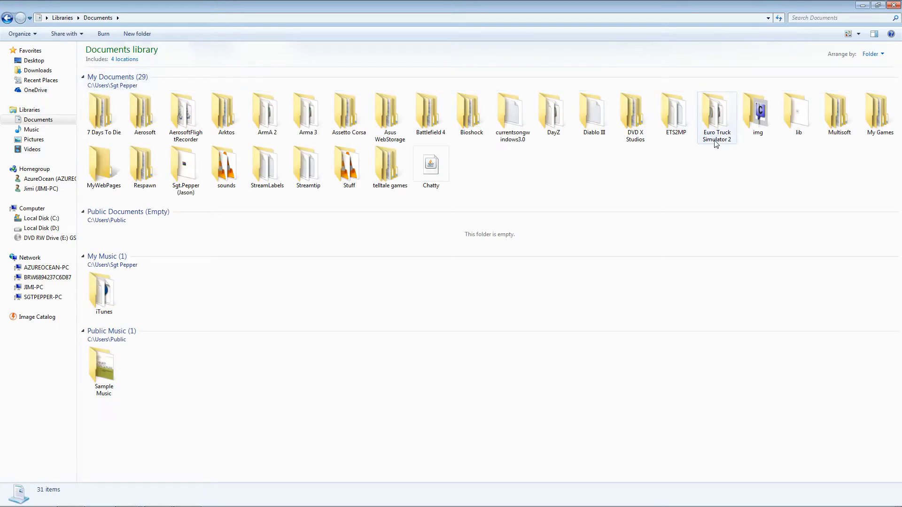
pyautogui.click(716, 115)
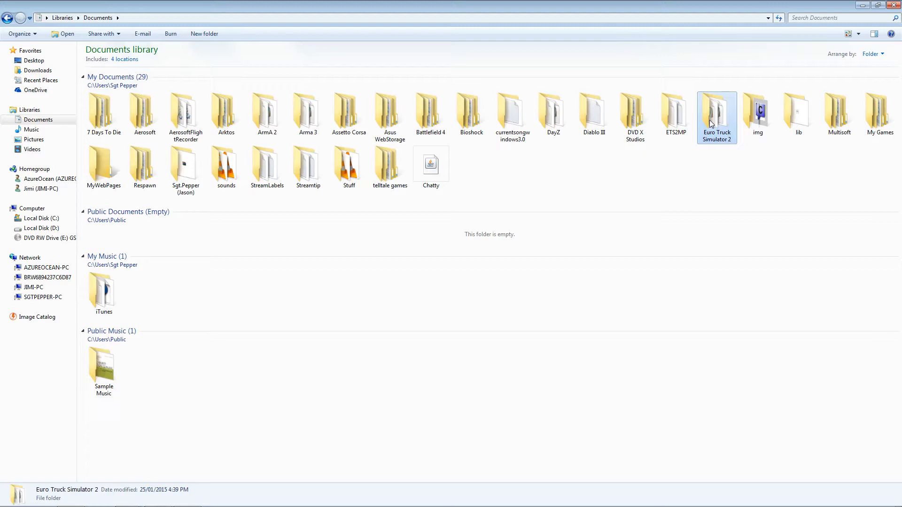
pyautogui.doubleClick(715, 112)
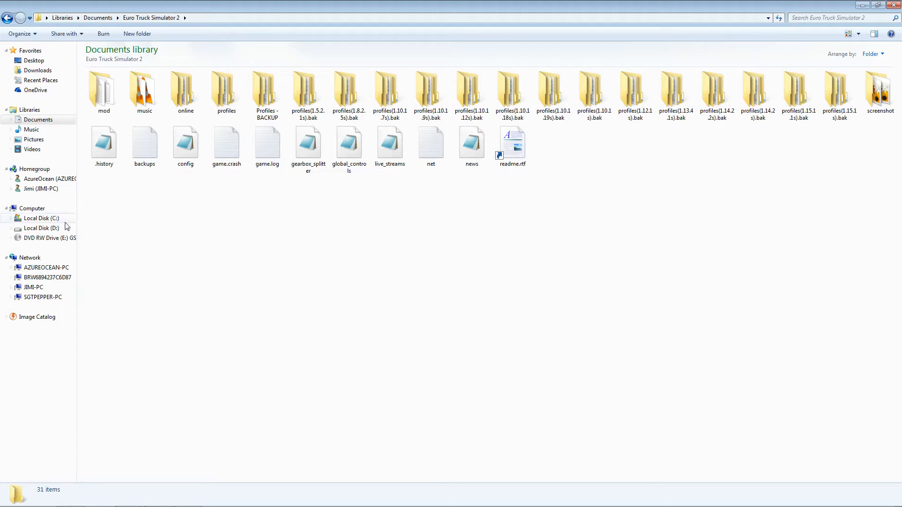
pyautogui.click(185, 143)
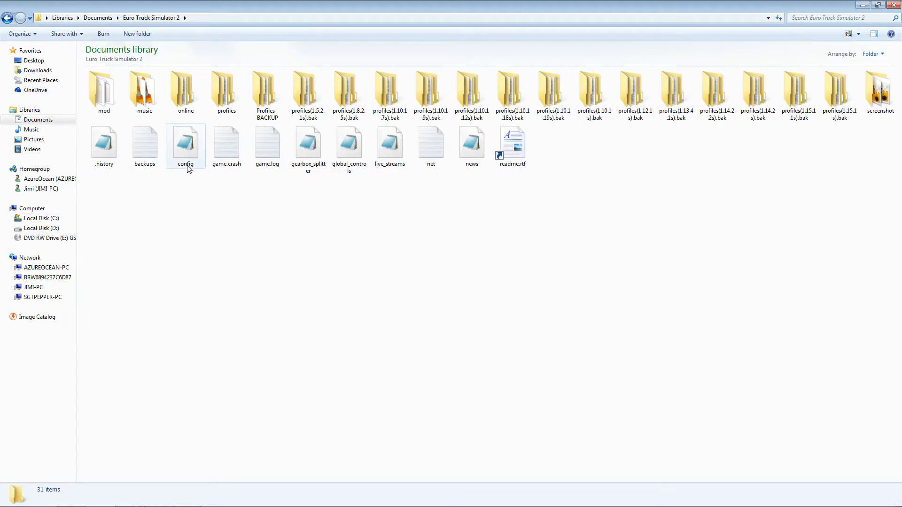
pyautogui.moveTo(191, 166)
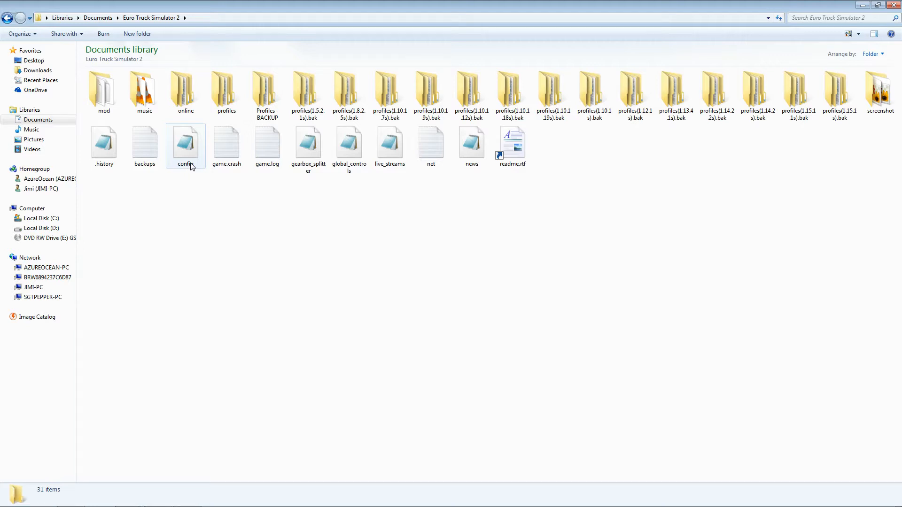
# Step: Open config.cfg with Notepad via the Open with dialog
pyautogui.click(185, 141)
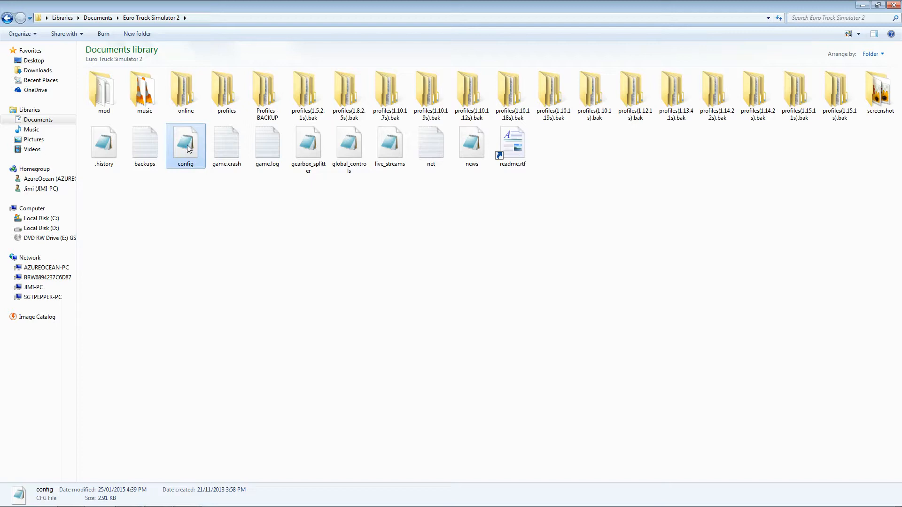
pyautogui.rightClick(185, 146)
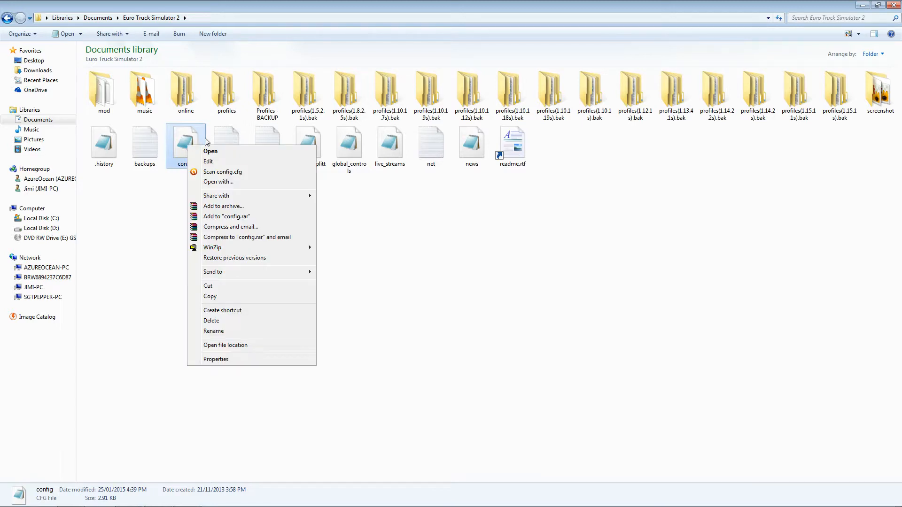
pyautogui.moveTo(218, 182)
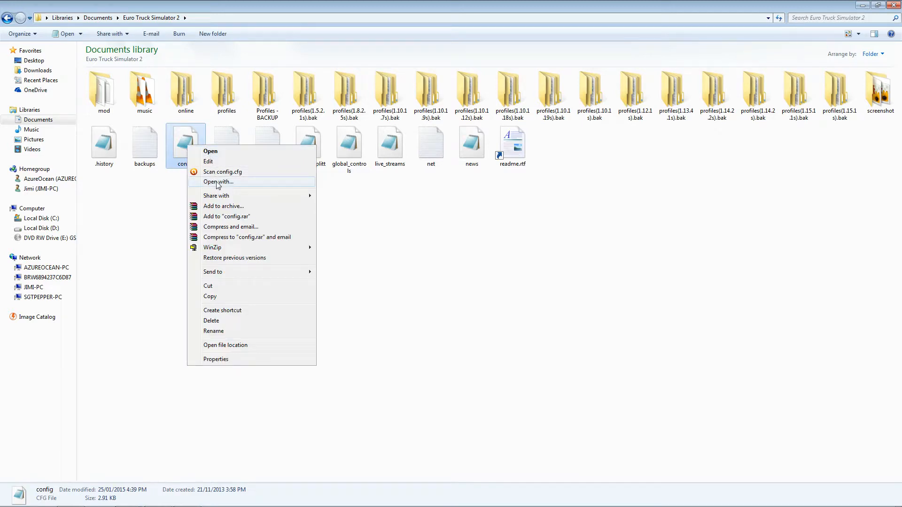
pyautogui.click(218, 182)
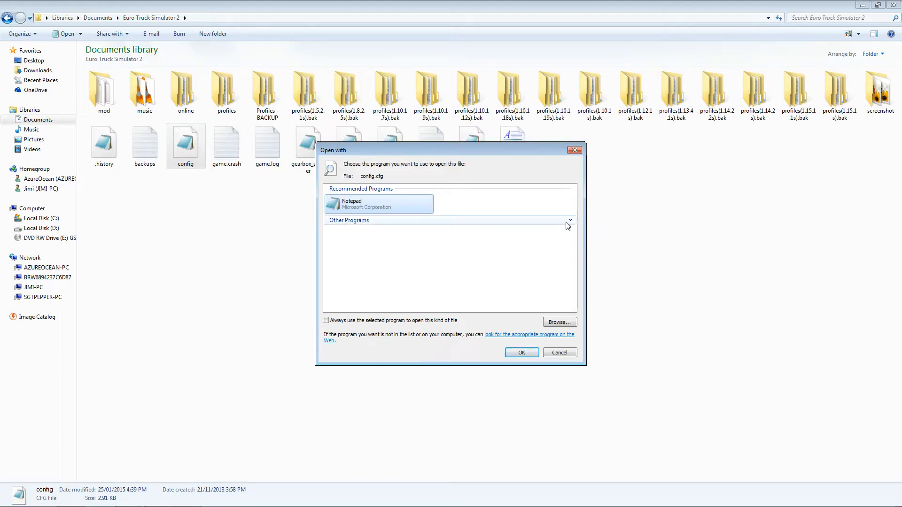
pyautogui.click(568, 220)
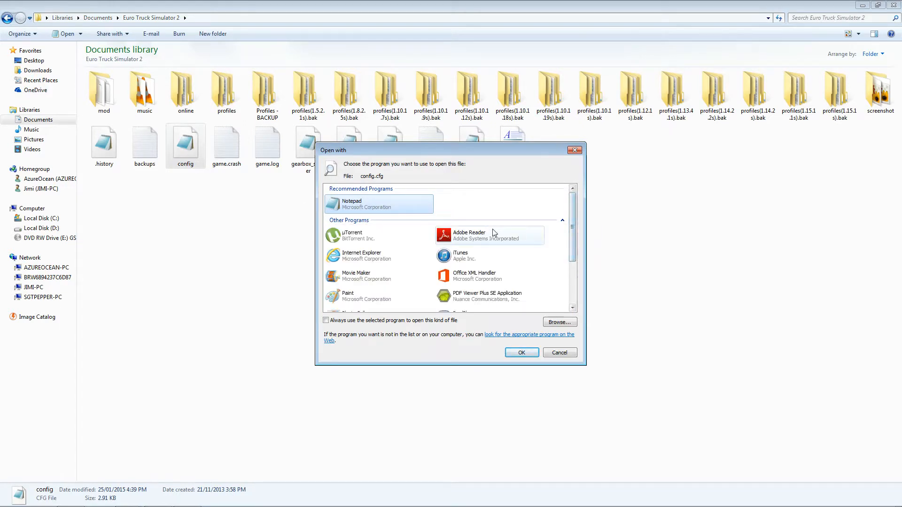
pyautogui.scroll(-3)
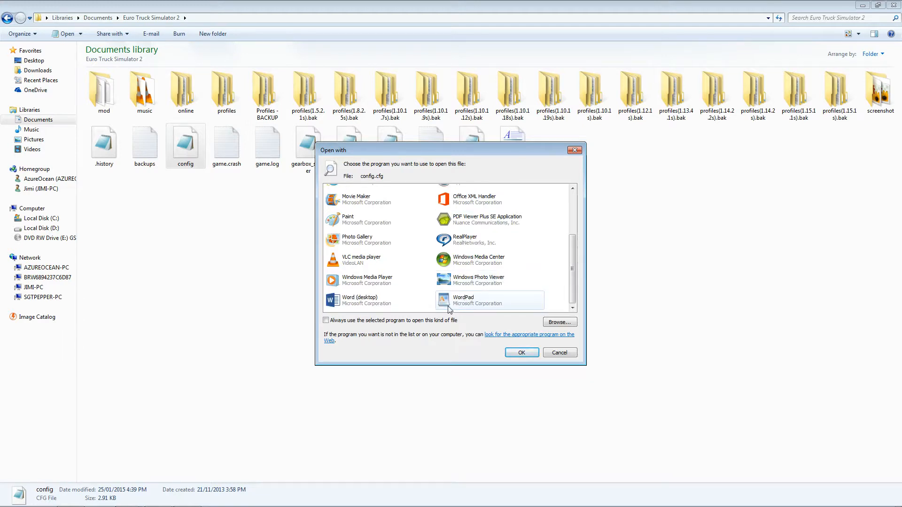
pyautogui.scroll(3)
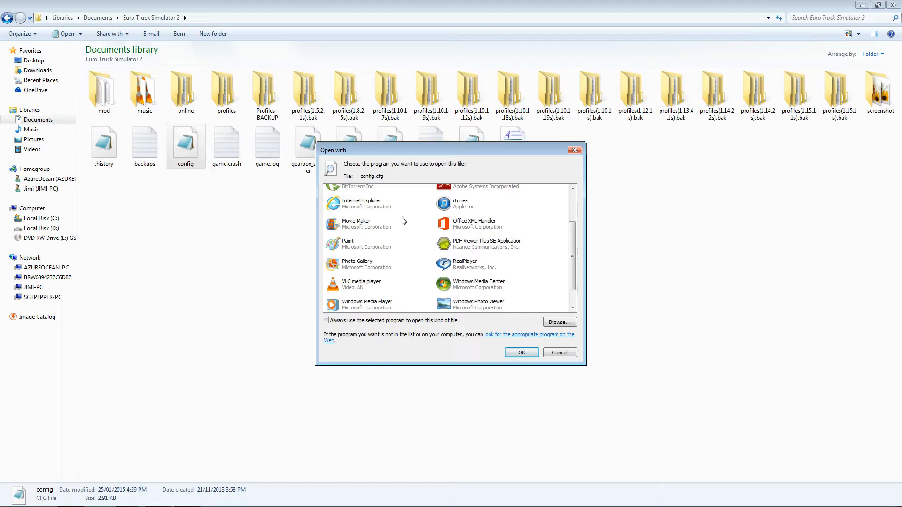
pyautogui.scroll(-3)
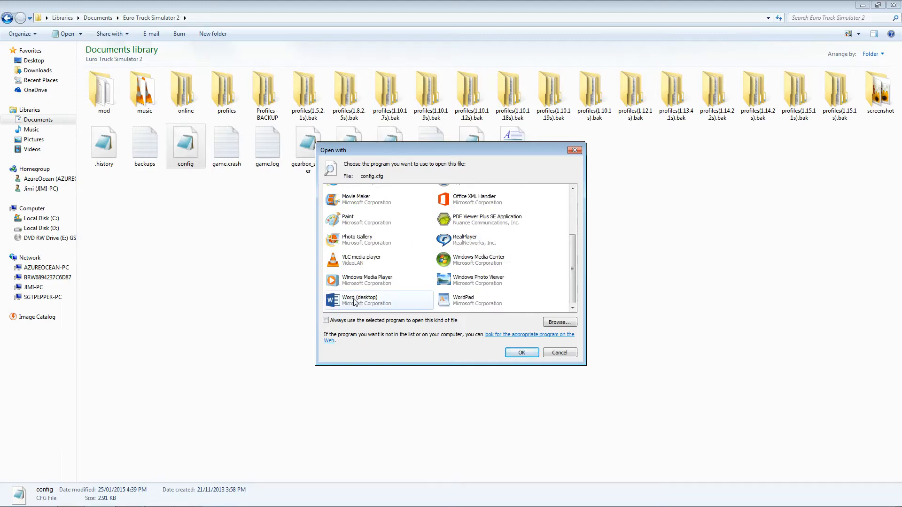
pyautogui.scroll(3)
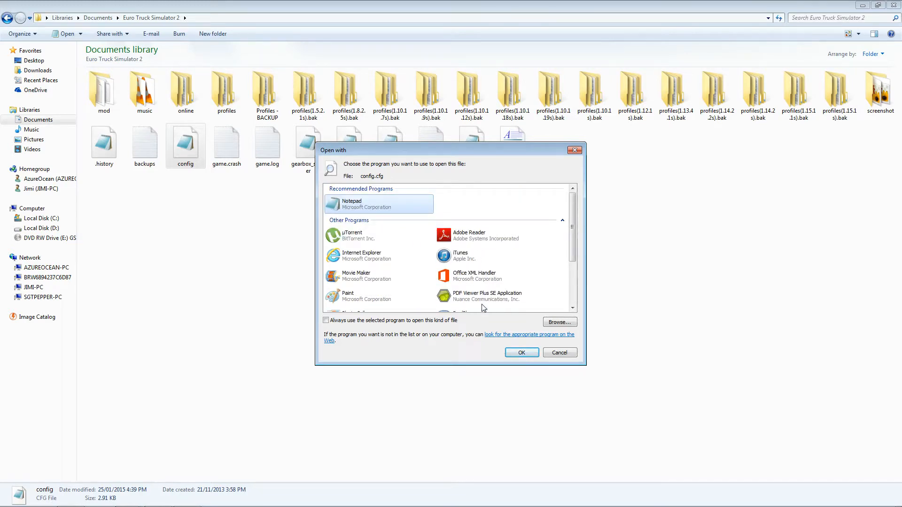
pyautogui.moveTo(568, 326)
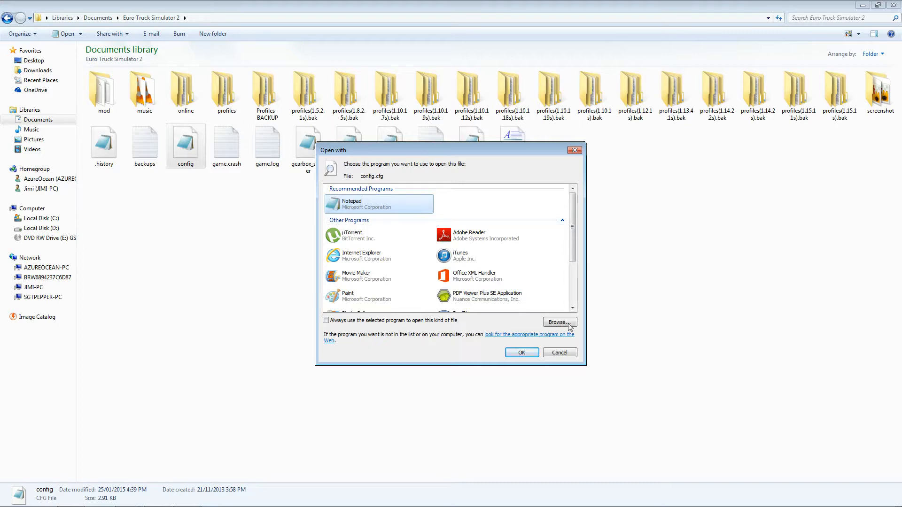
pyautogui.click(520, 353)
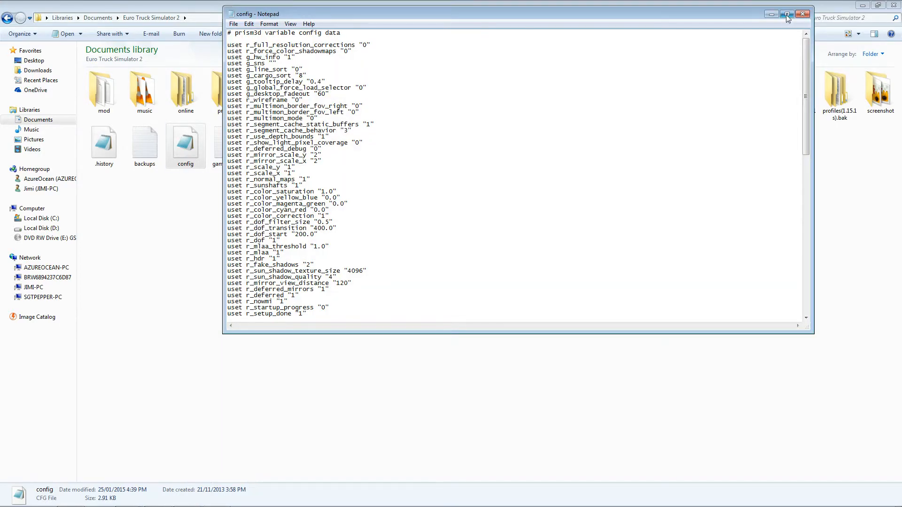
# Step: Edit the g_console and g_developer lines in config.cfg so both values read 1
pyautogui.click(786, 14)
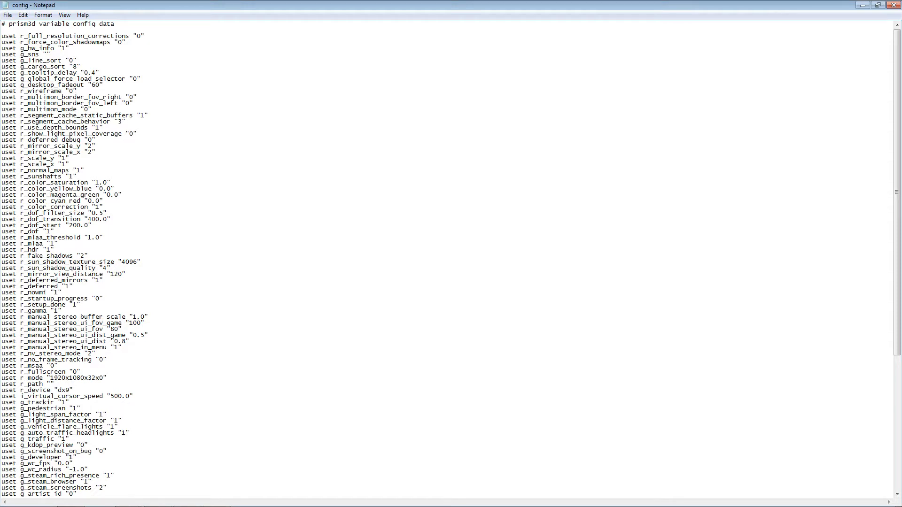
pyautogui.scroll(-3)
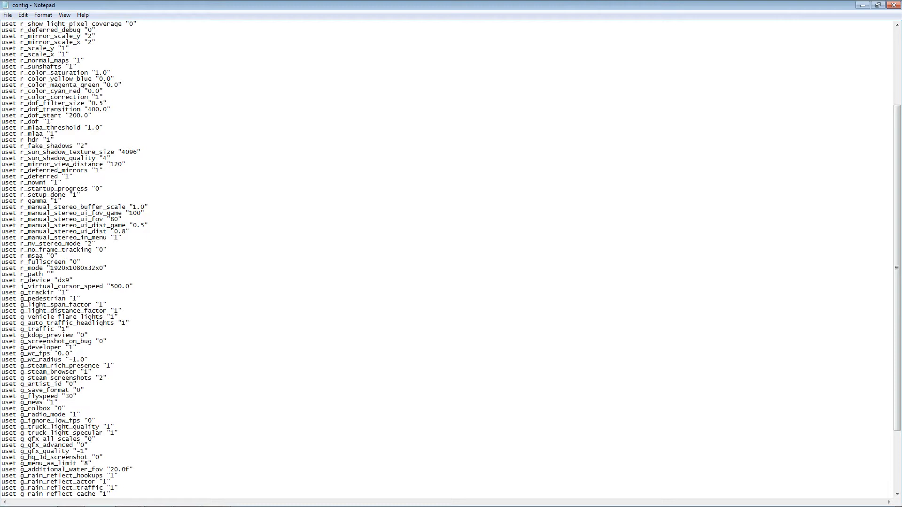
pyautogui.scroll(-3)
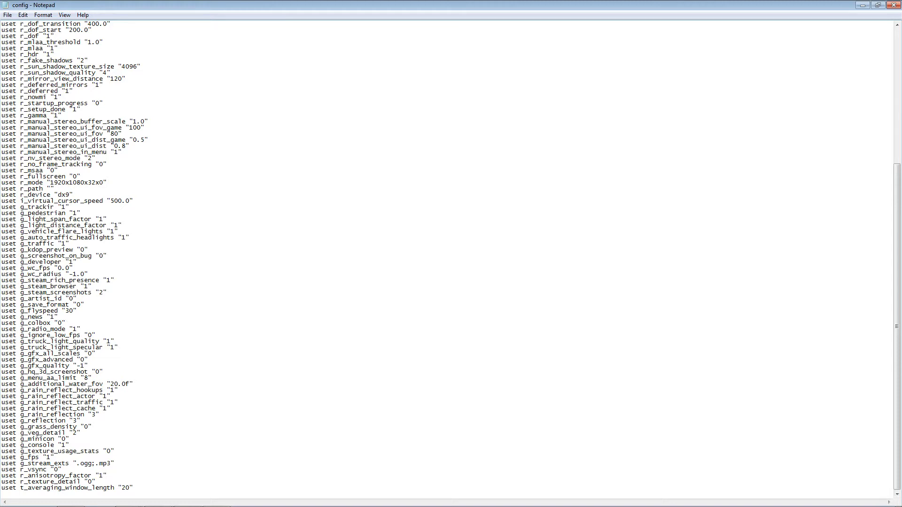
pyautogui.click(69, 445)
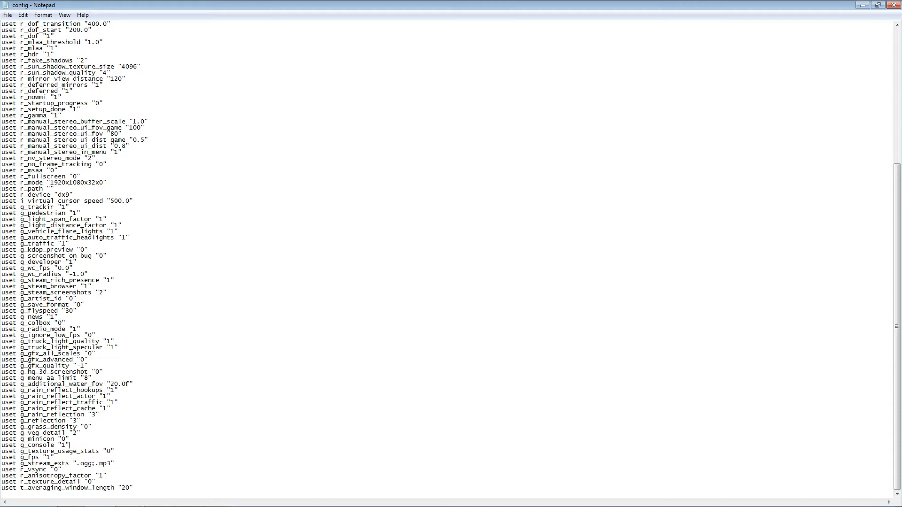
pyautogui.doubleClick(35, 445)
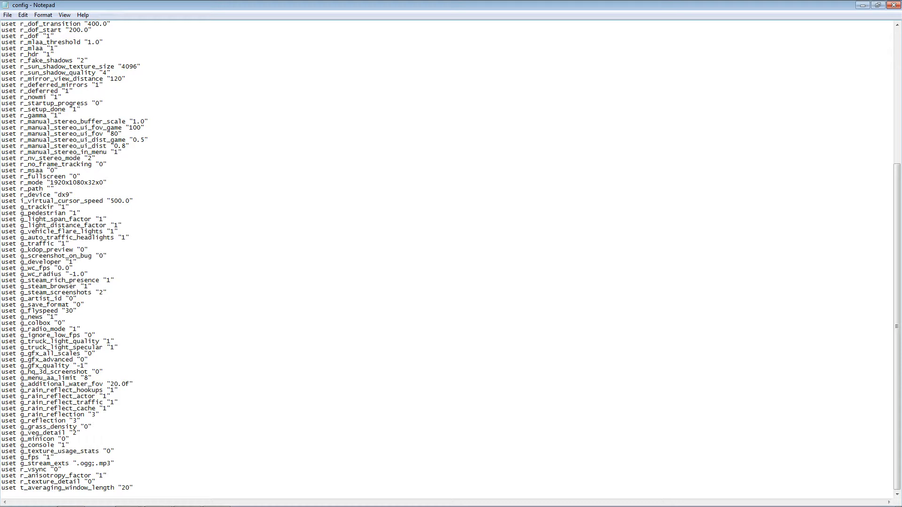
pyautogui.doubleClick(34, 445)
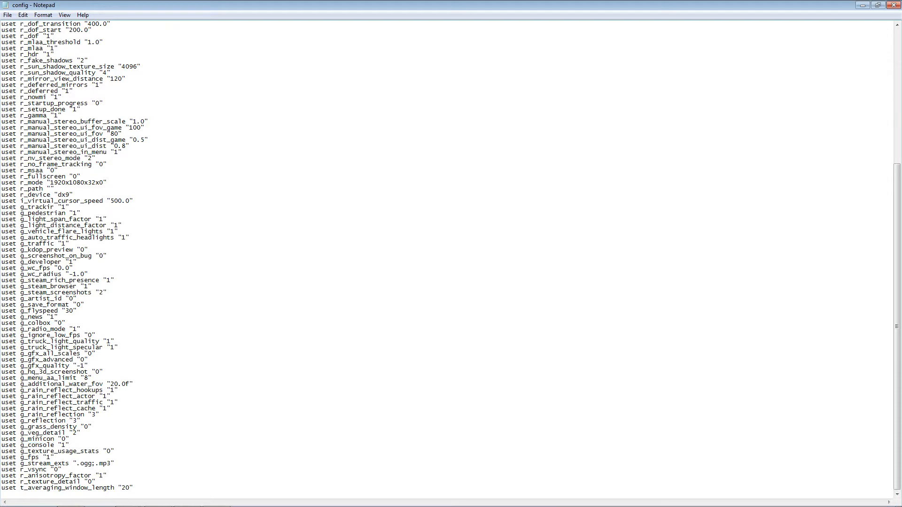
pyautogui.moveTo(303, 504)
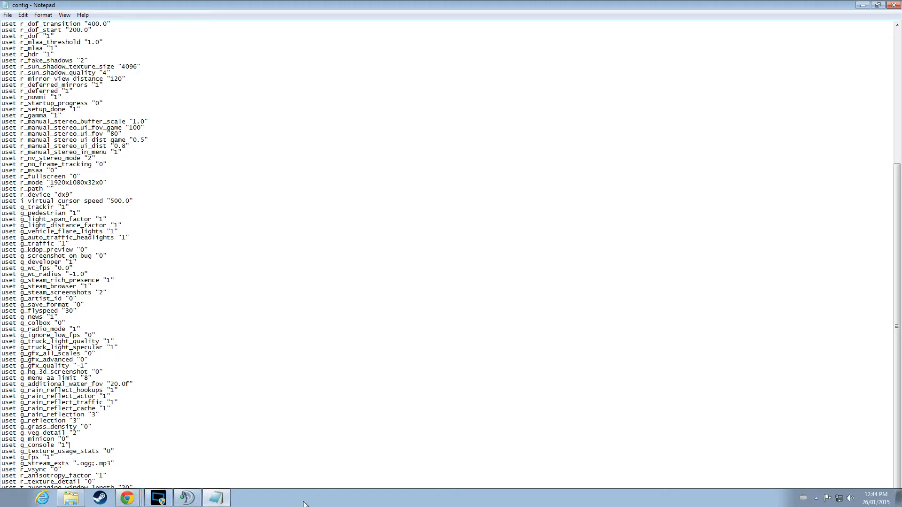
pyautogui.moveTo(236, 505)
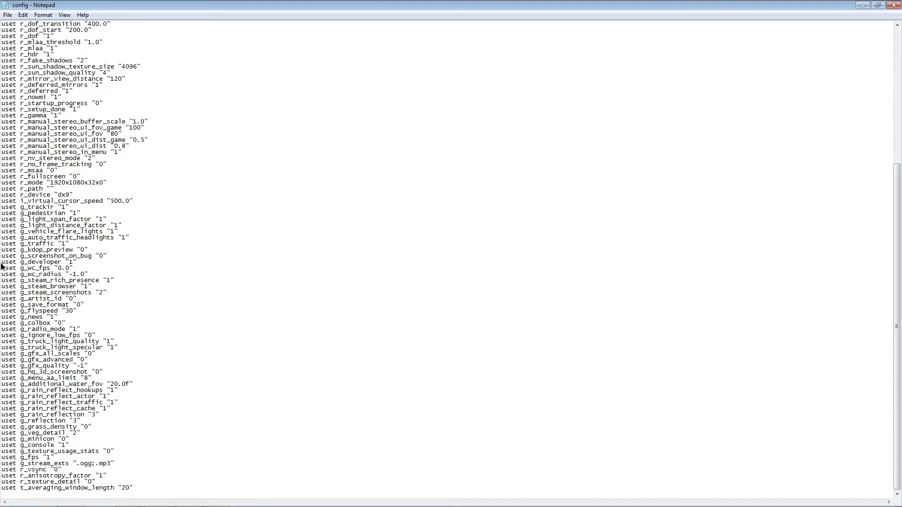
pyautogui.click(69, 445)
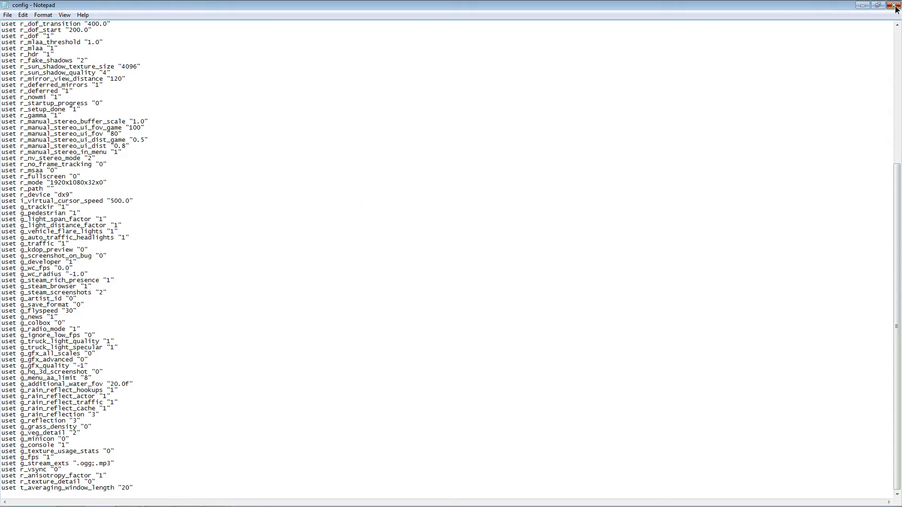
# Step: Close Notepad and save the edited config.cfg
pyautogui.click(896, 5)
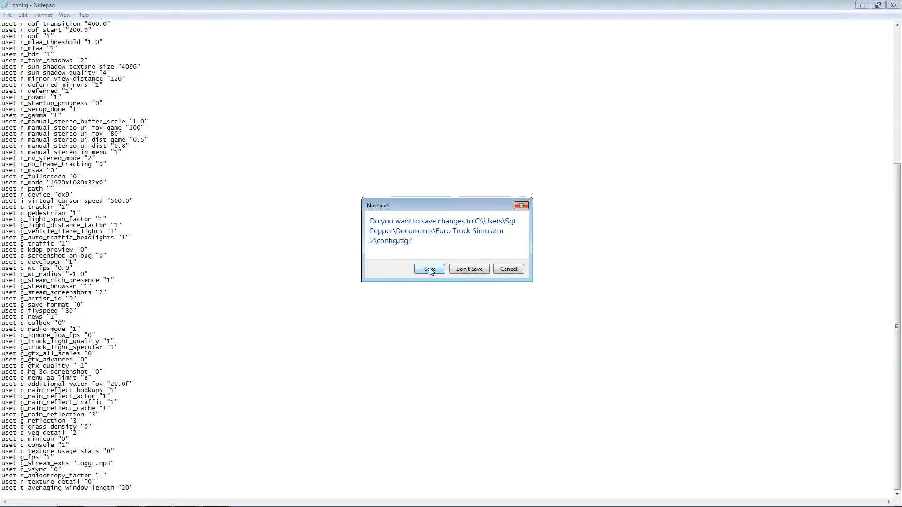
pyautogui.click(429, 269)
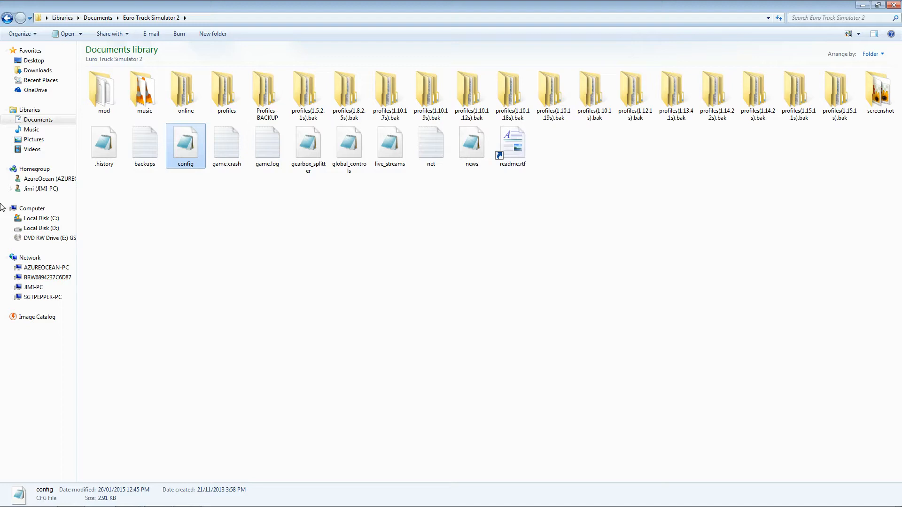
pyautogui.moveTo(94, 497)
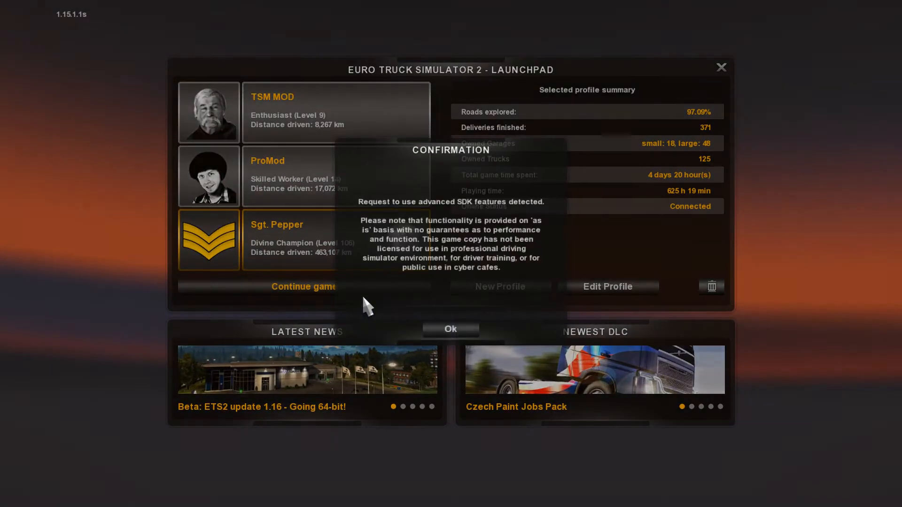
# Step: Acknowledge the SDK notice, continue the Sgt. Pepper save and start driving
pyautogui.click(450, 329)
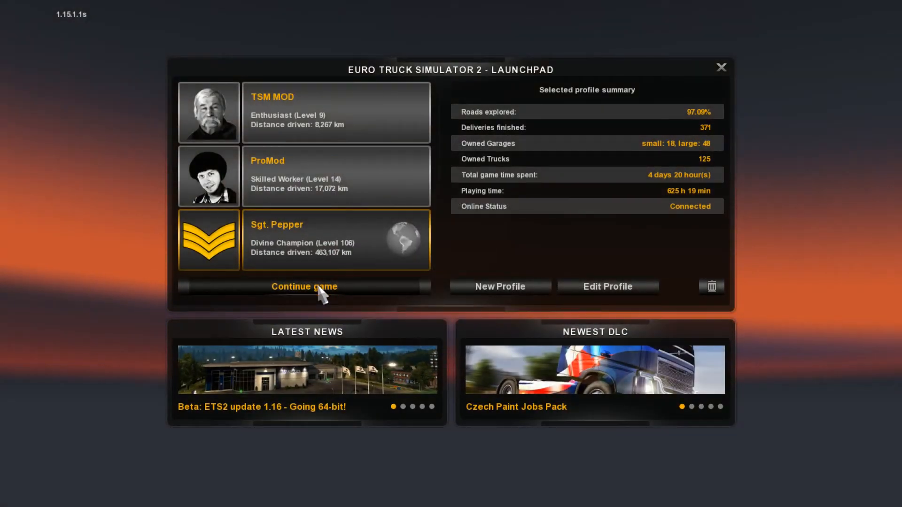
pyautogui.click(304, 287)
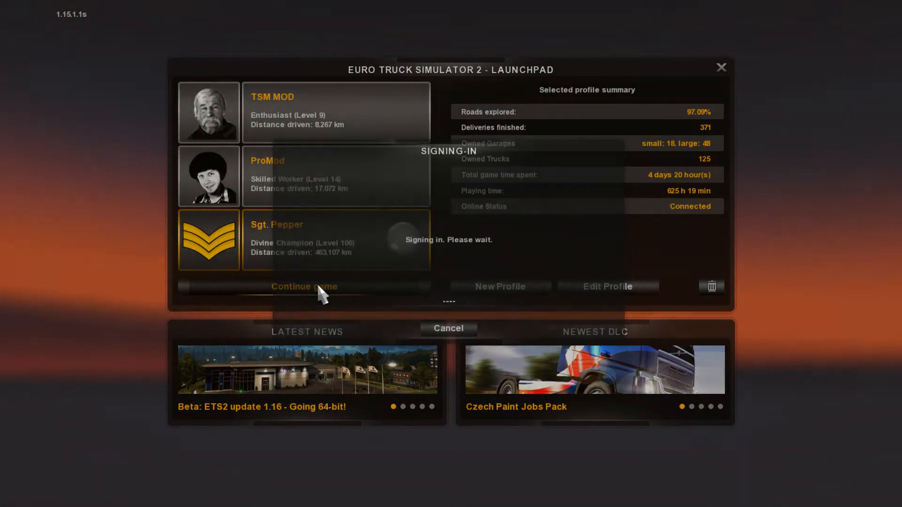
pyautogui.click(303, 286)
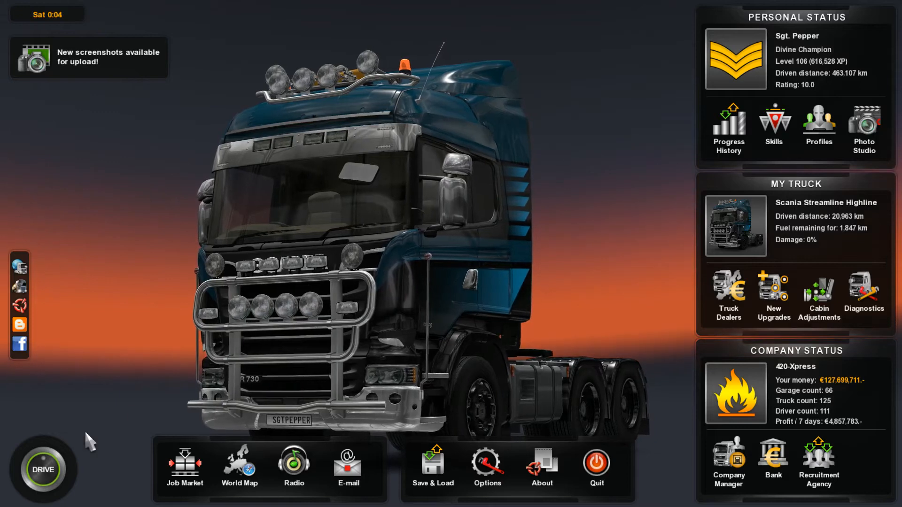
pyautogui.click(42, 469)
pyautogui.write('g_force_economy')
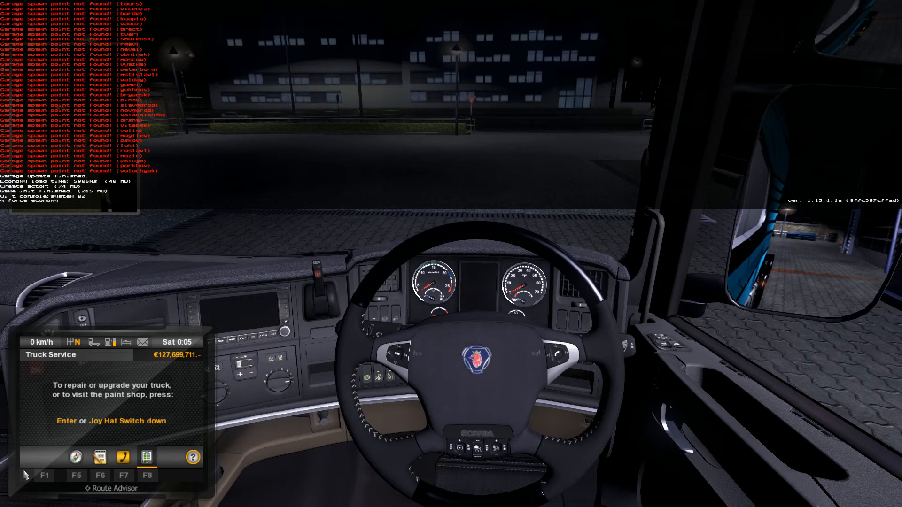
# Step: Enter g_force_economy_reset into the developer console without executing it
pyautogui.write('_reset')
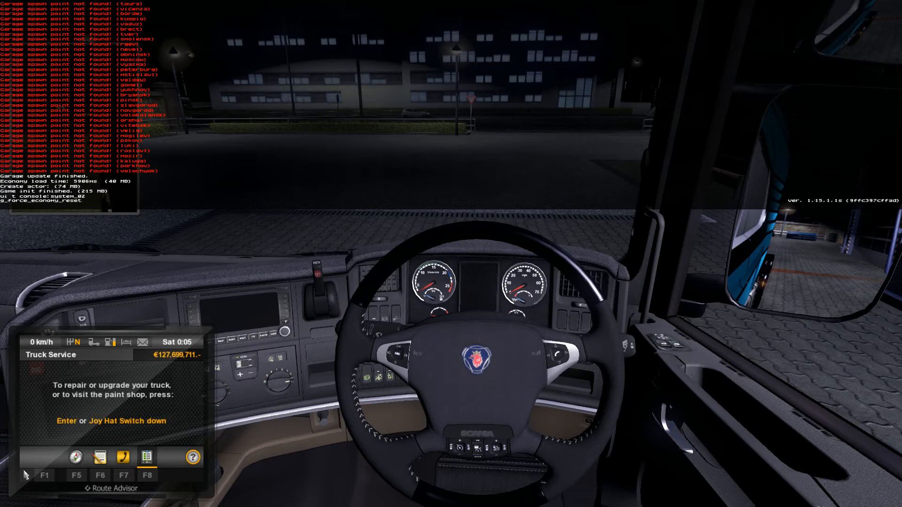